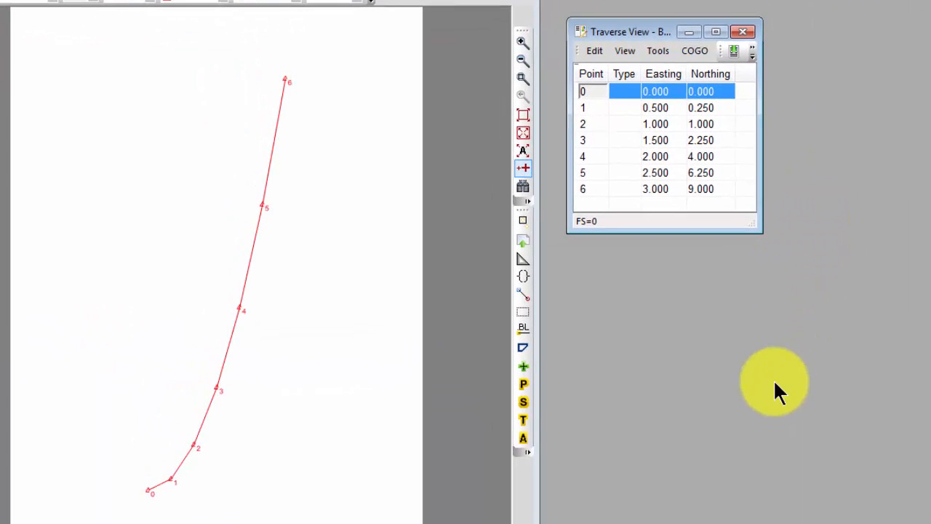
pyautogui.moveTo(764, 382)
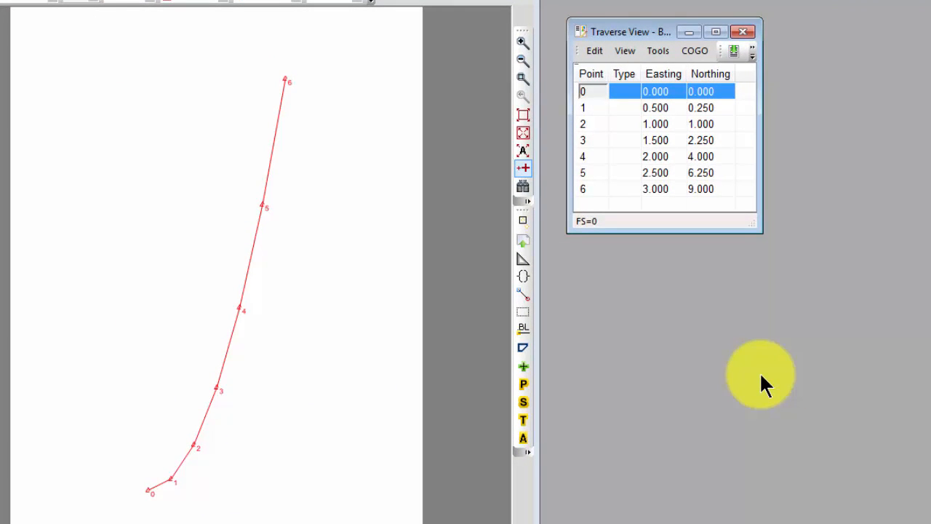
pyautogui.moveTo(313, 116)
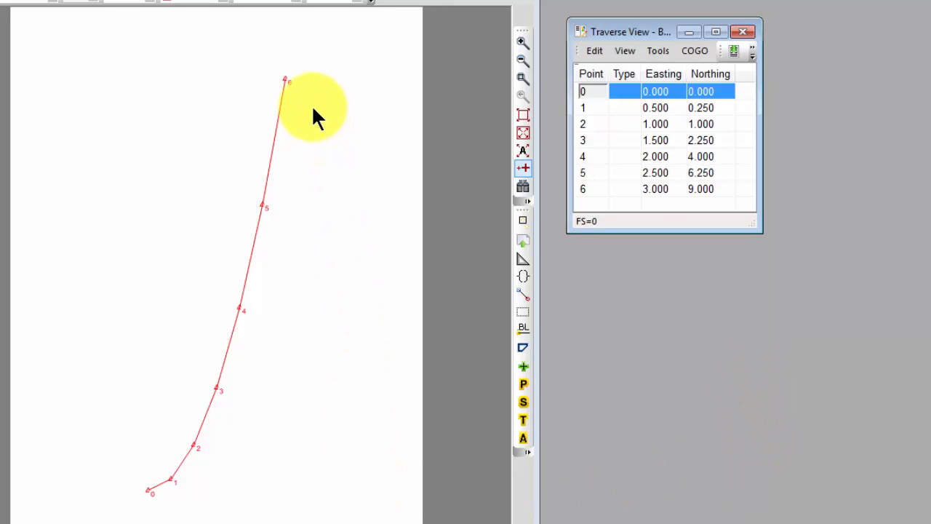
pyautogui.moveTo(180, 515)
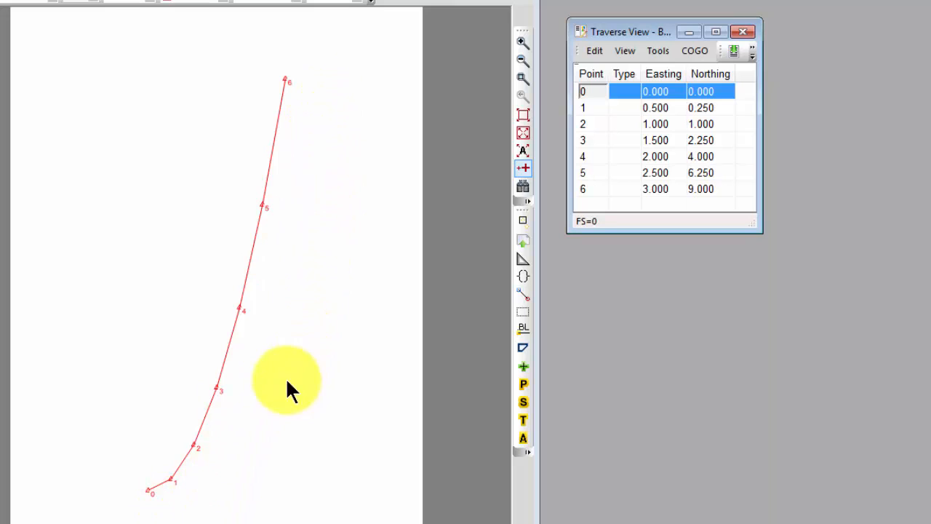
pyautogui.moveTo(546, 510)
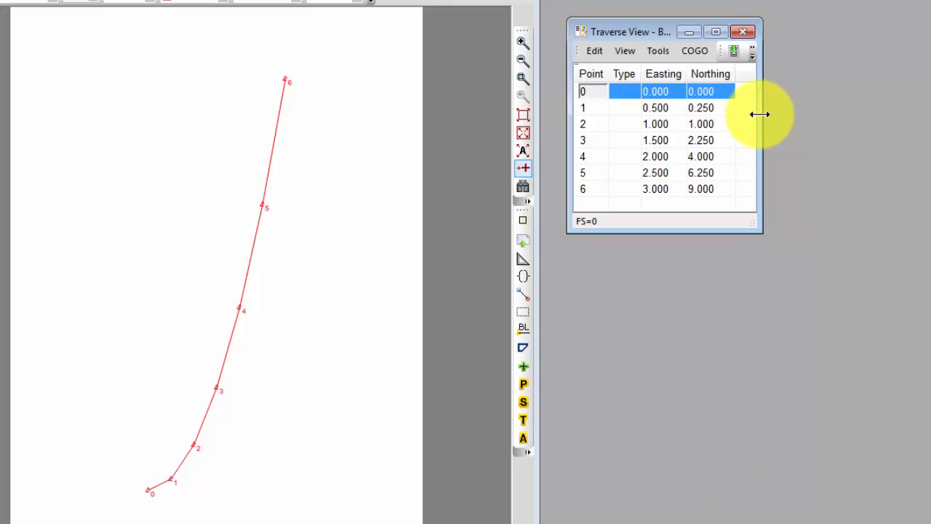
# Open Fit Horizontal Curve from the COGO menu for the Bullock Example traverse
pyautogui.click(694, 50)
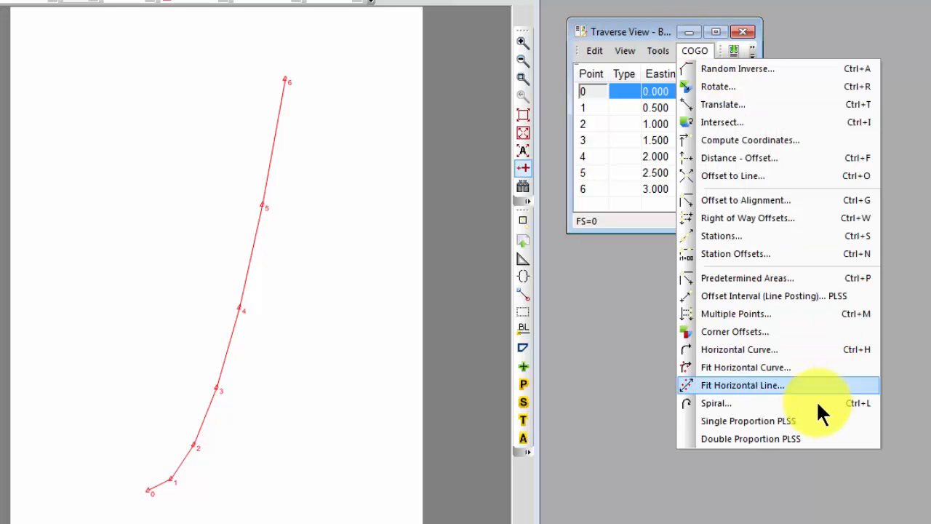
pyautogui.moveTo(743, 368)
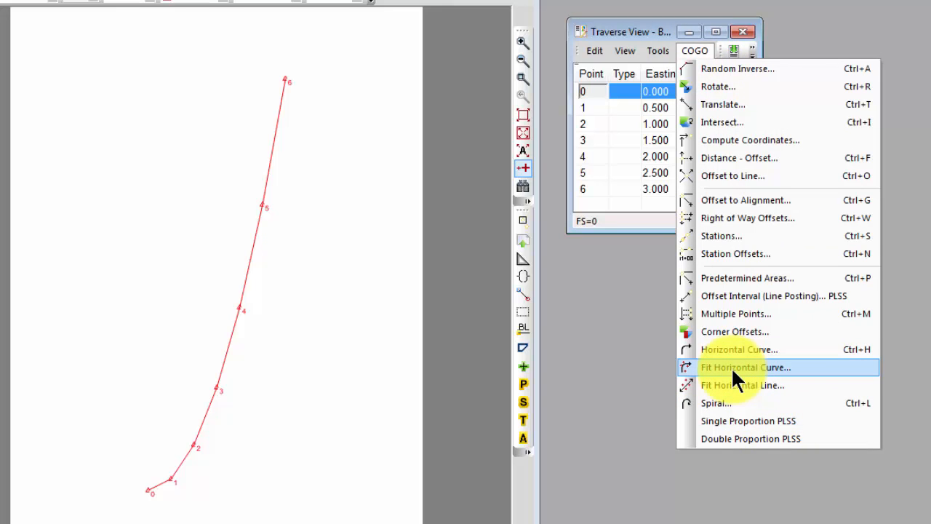
pyautogui.click(745, 367)
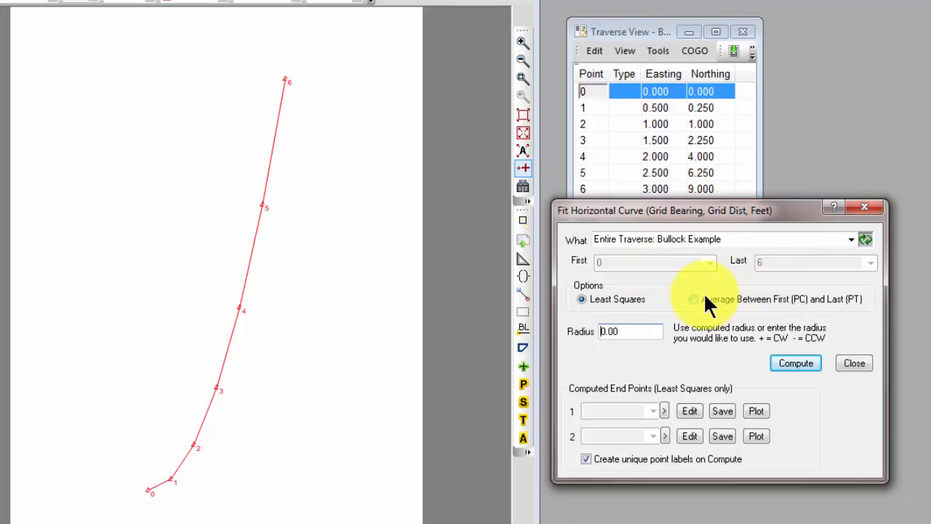
pyautogui.moveTo(695, 306)
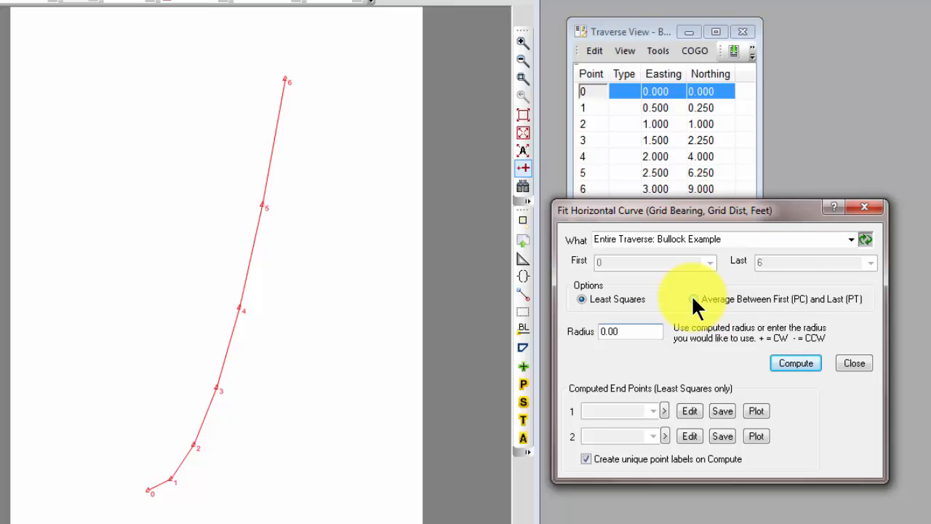
# Compute a -14.12 radius by averaging first (PC) and last (PT), apply it, then undo
pyautogui.click(694, 299)
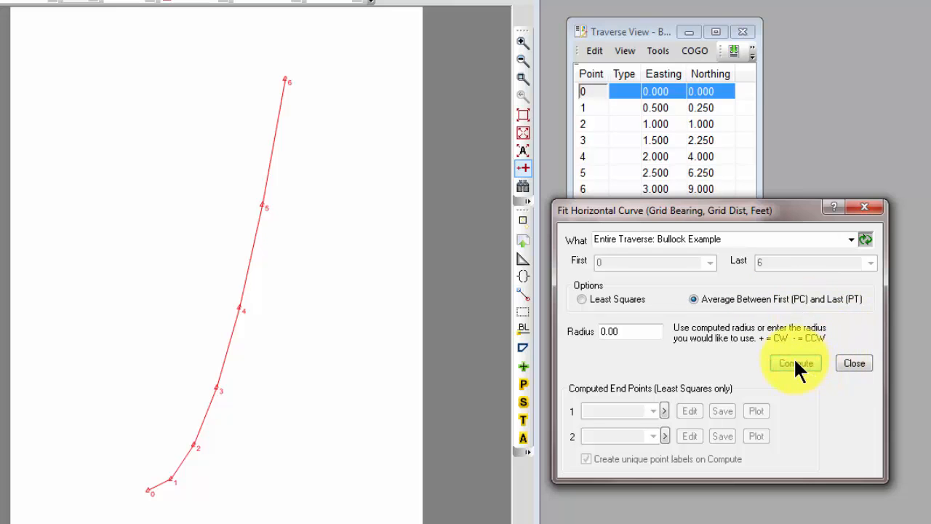
pyautogui.click(795, 363)
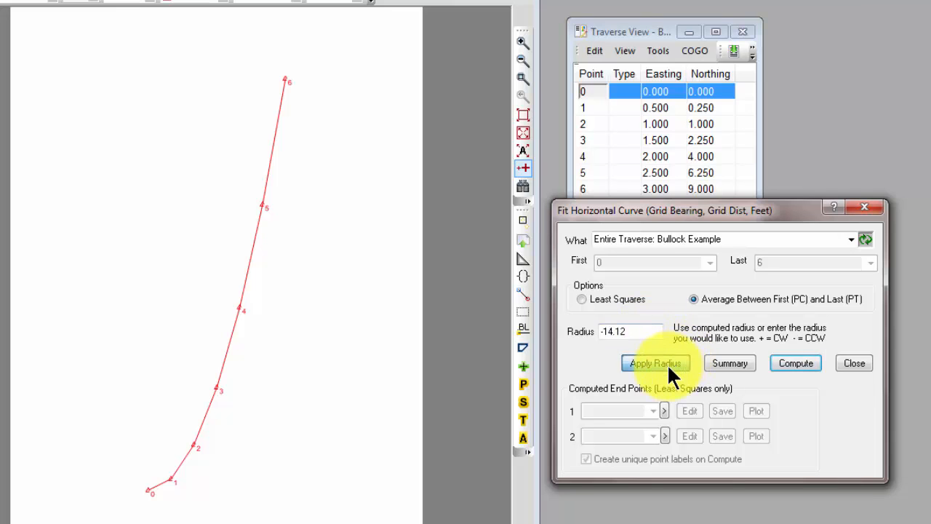
pyautogui.click(654, 363)
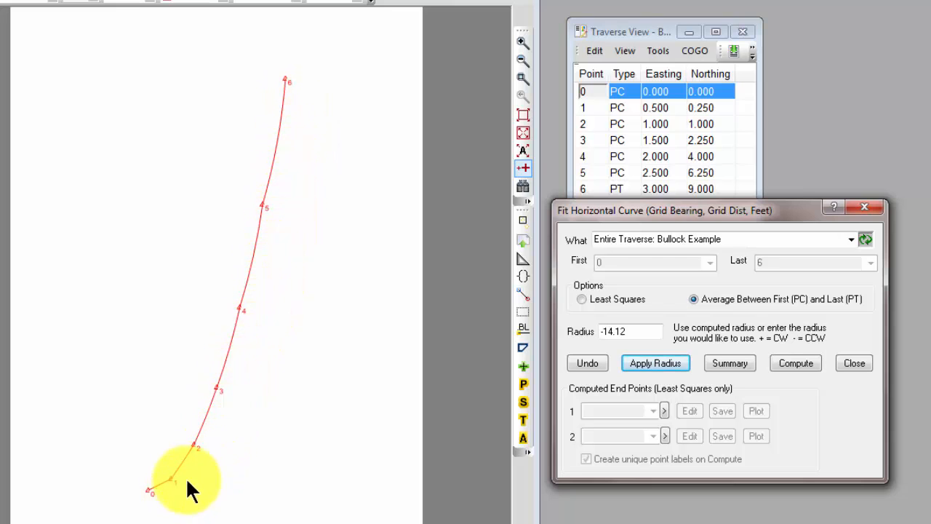
pyautogui.click(587, 363)
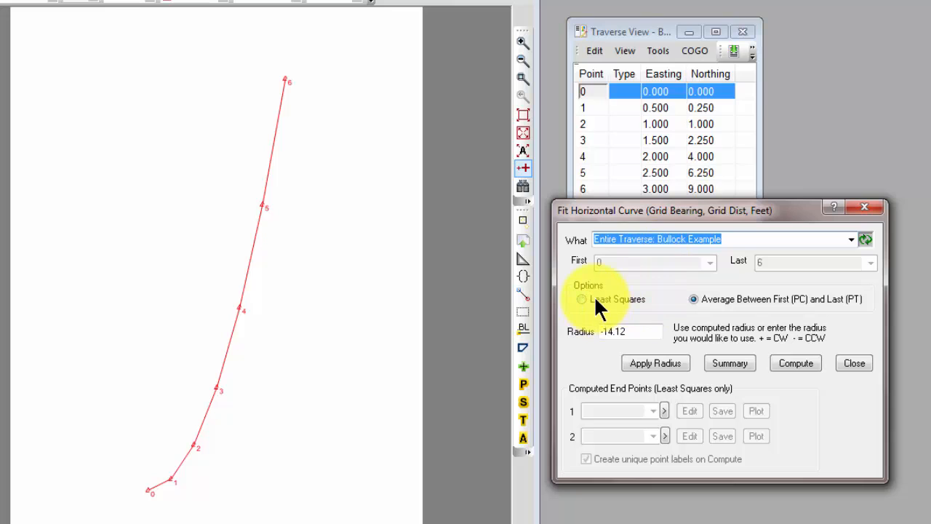
# Compute the Least Squares fit (radius -14.69) and save end points 0:1 and 6:1
pyautogui.click(581, 299)
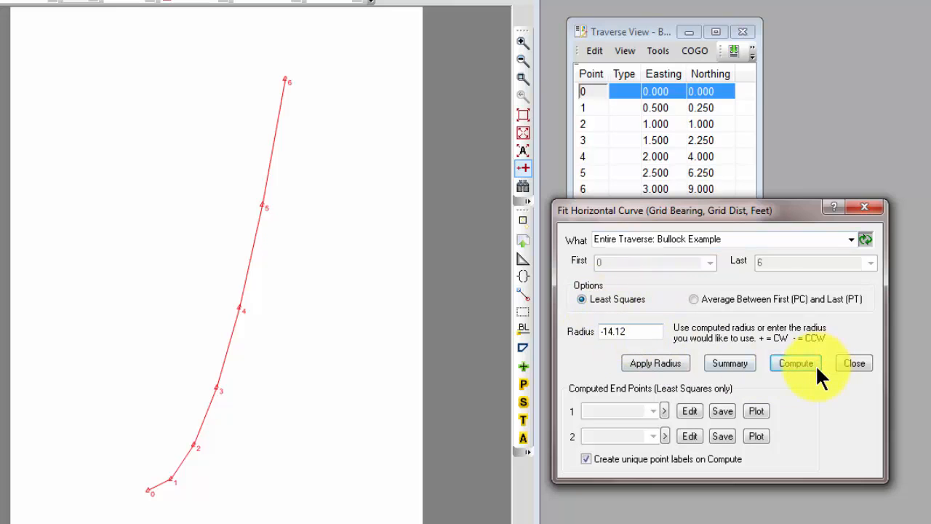
pyautogui.click(796, 363)
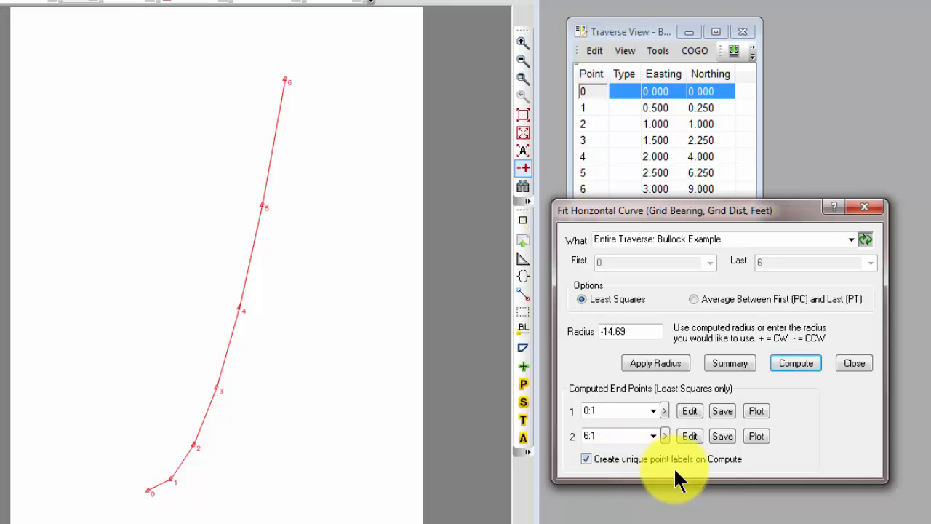
pyautogui.moveTo(633, 429)
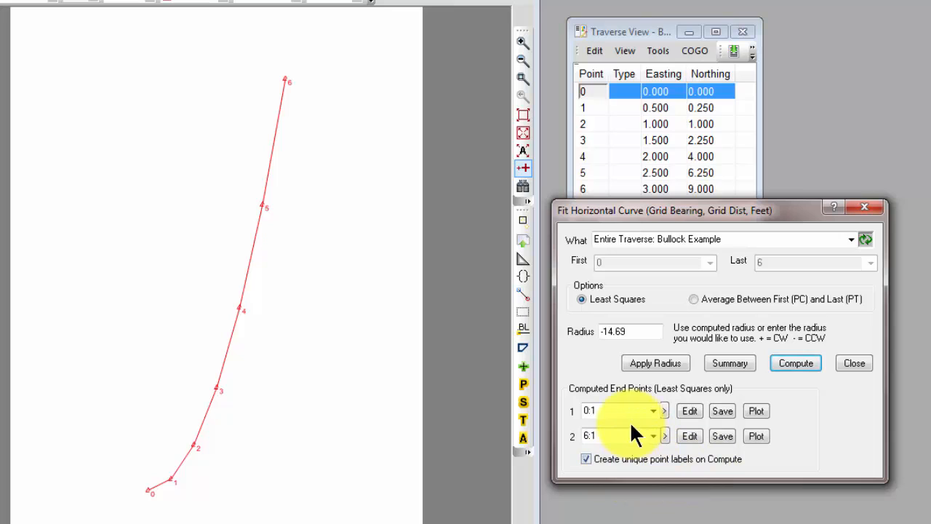
pyautogui.click(618, 410)
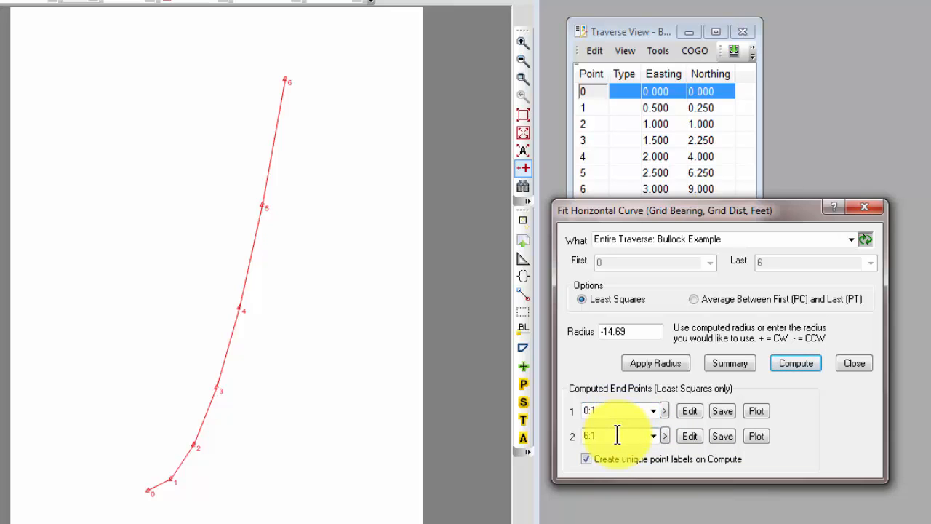
pyautogui.click(756, 410)
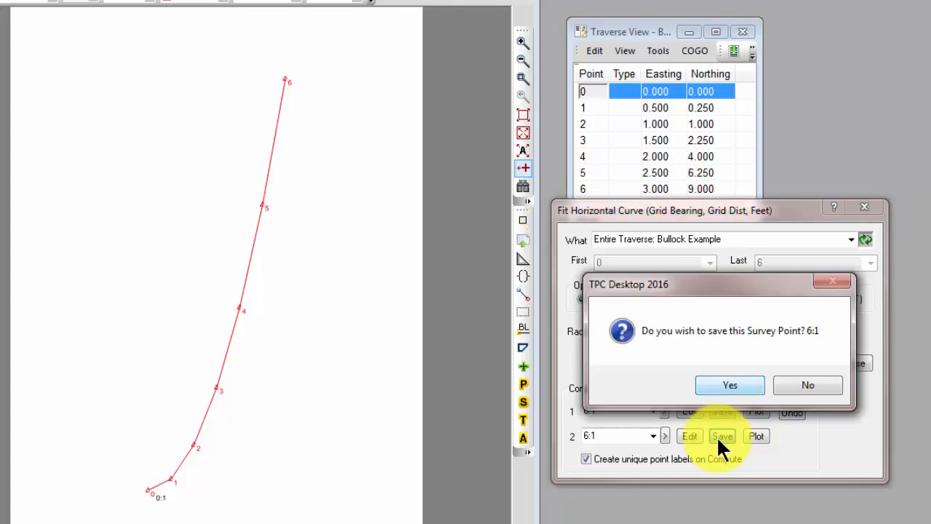
# Confirm saving survey point 6:1 to complete the POINT PLOT traverse
pyautogui.click(730, 385)
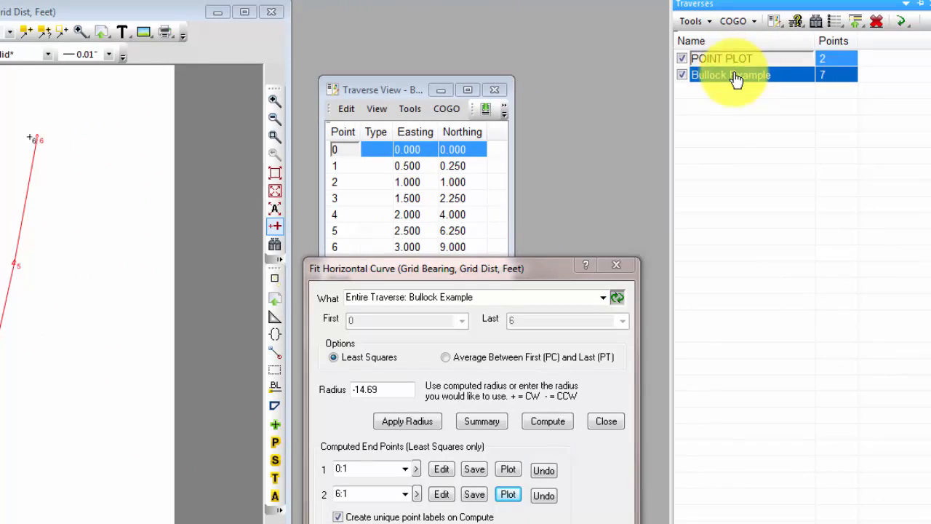
# Recall the Control Loops drawing settings for the POINT PLOT traverse
pyautogui.rightClick(732, 74)
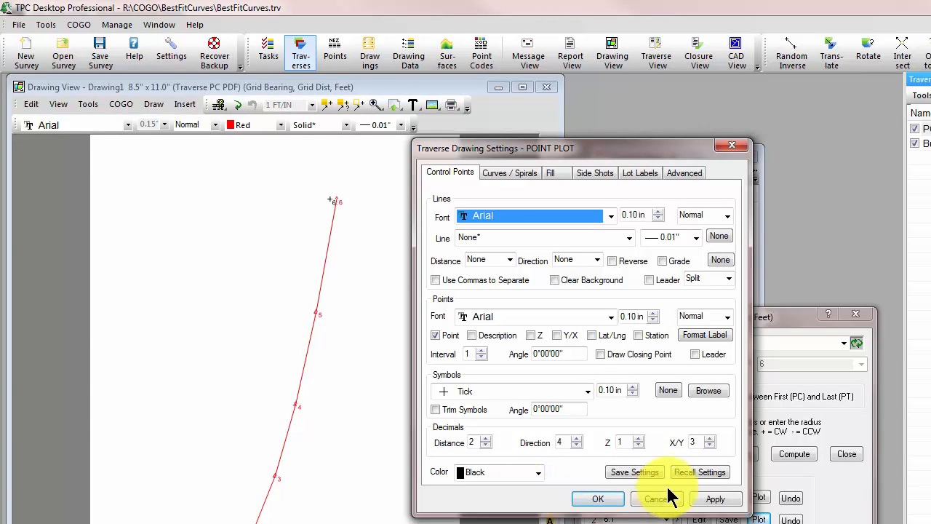
pyautogui.click(699, 471)
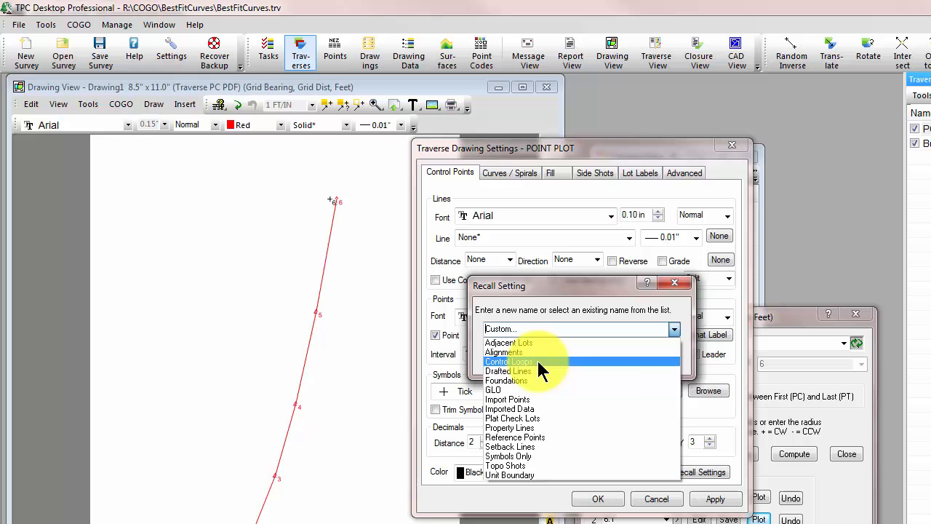
pyautogui.click(510, 362)
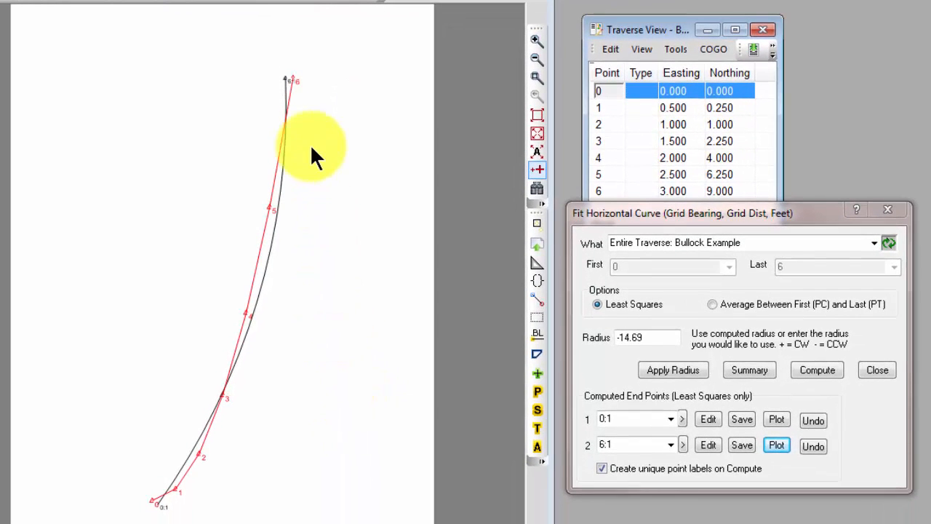
pyautogui.moveTo(312, 117)
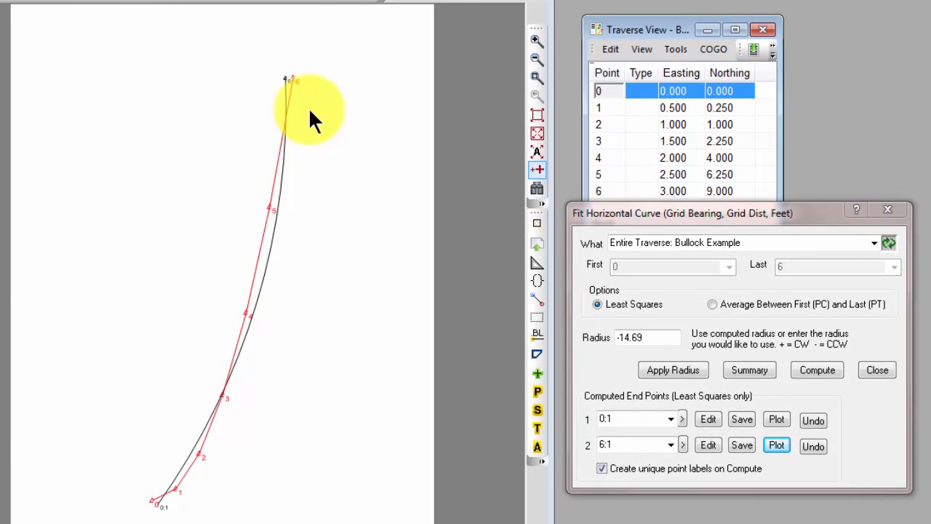
pyautogui.moveTo(317, 444)
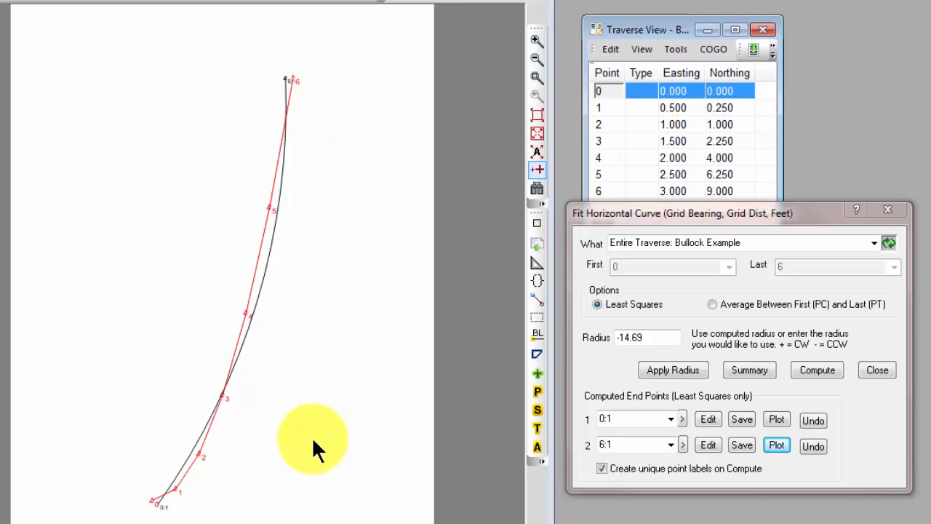
pyautogui.moveTo(207, 502)
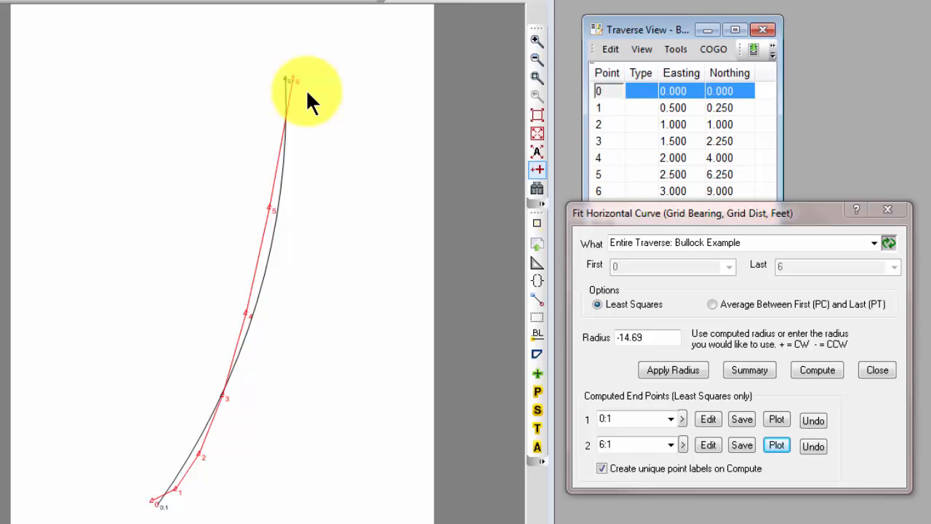
pyautogui.moveTo(419, 180)
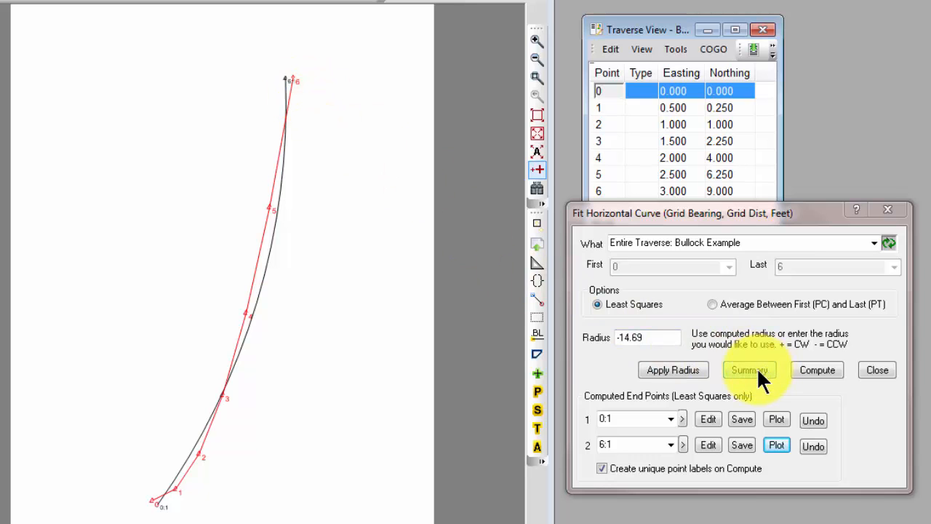
# Show the fit summary with radius -14.69, end point coordinates, and per-point offsets
pyautogui.click(749, 370)
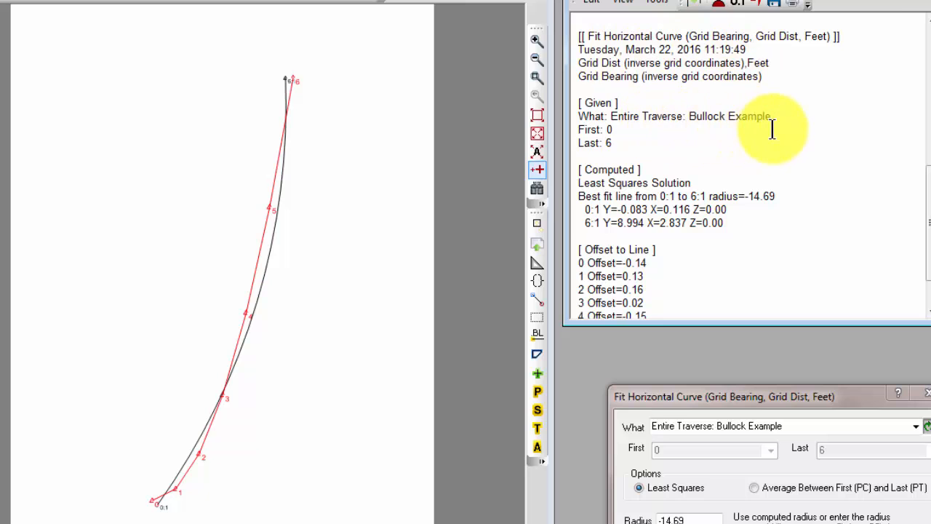
pyautogui.moveTo(902, 169)
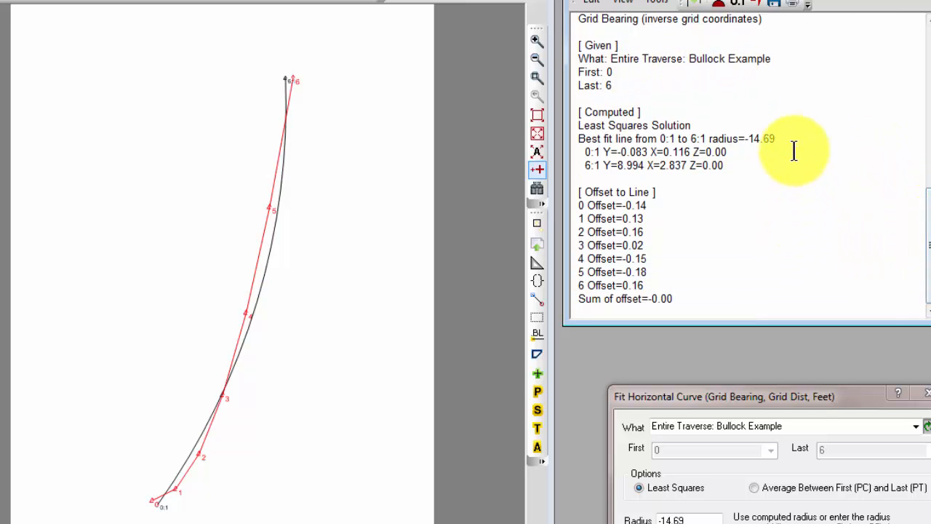
pyautogui.moveTo(788, 140)
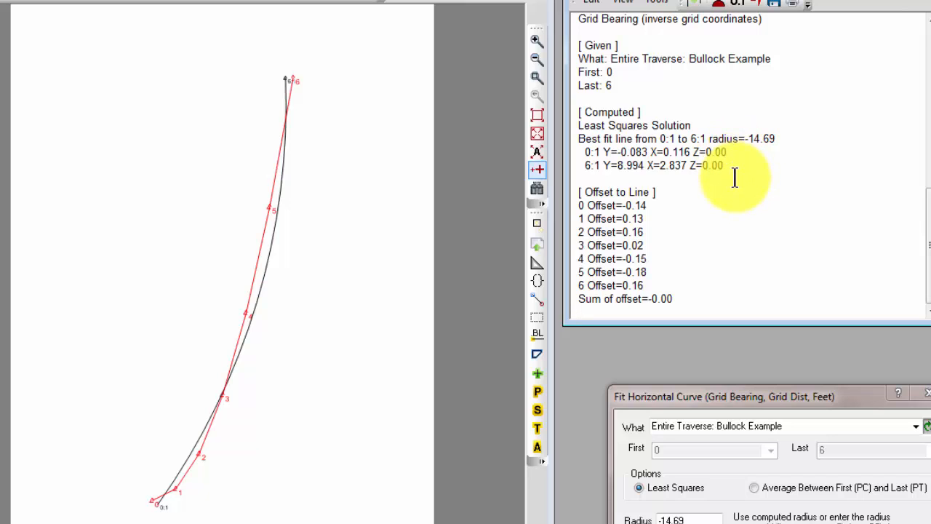
pyautogui.moveTo(701, 207)
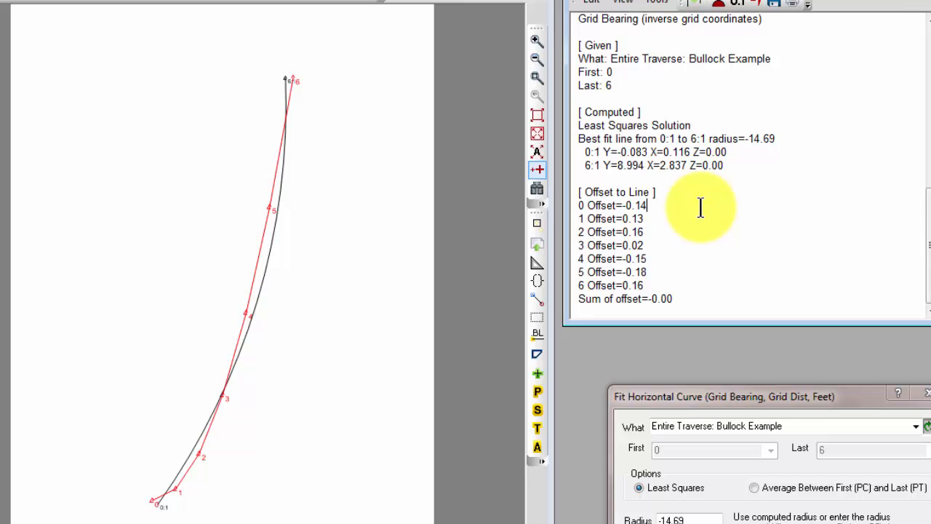
pyautogui.moveTo(182, 509)
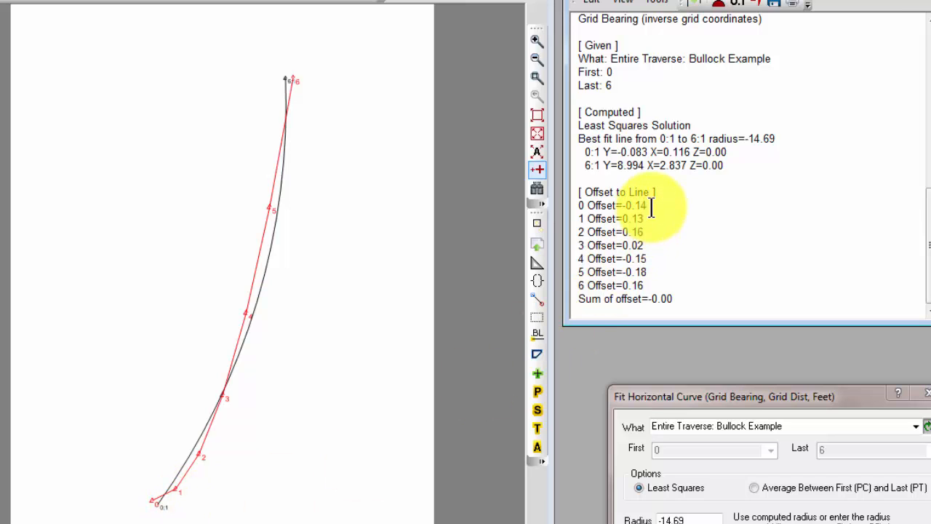
pyautogui.moveTo(295, 437)
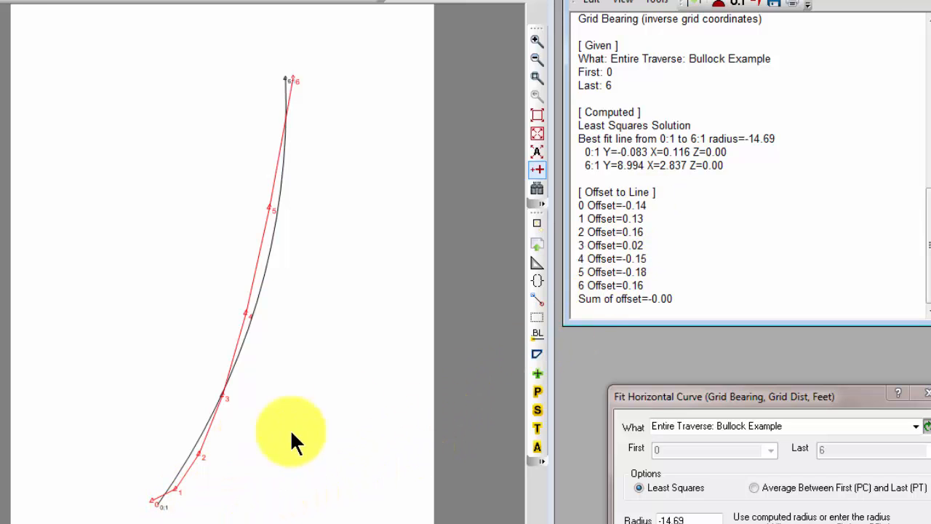